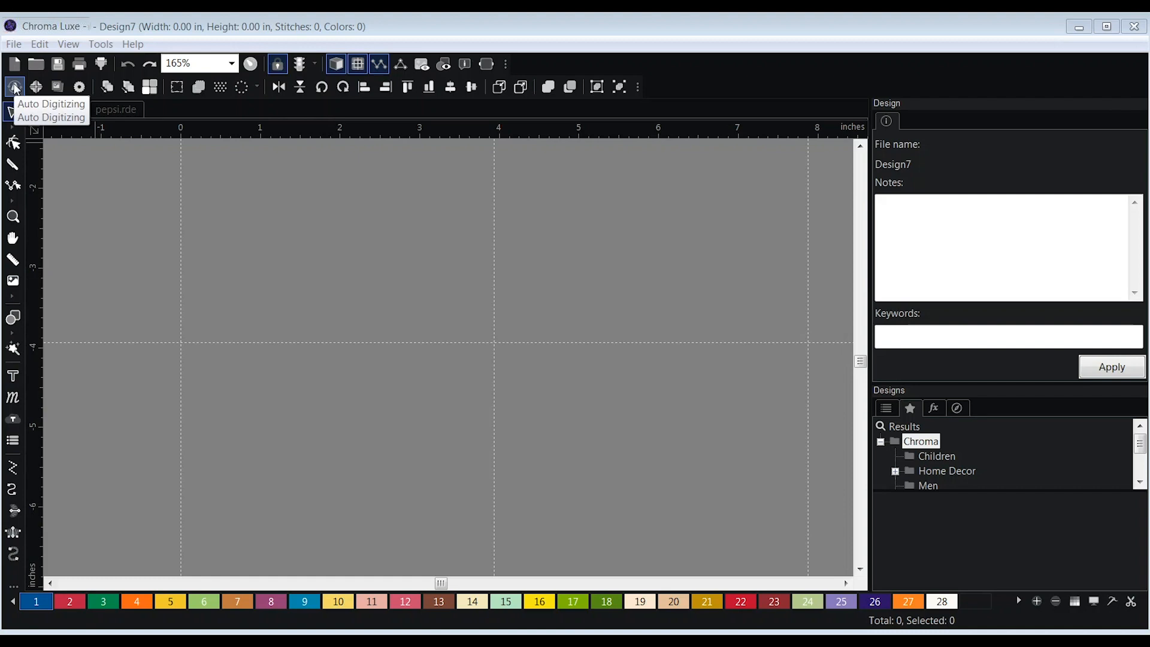
# - Launch Auto Digitizing and browse to campfire.SVG on the Desktop with Auto stitch type
pyautogui.click(47, 106)
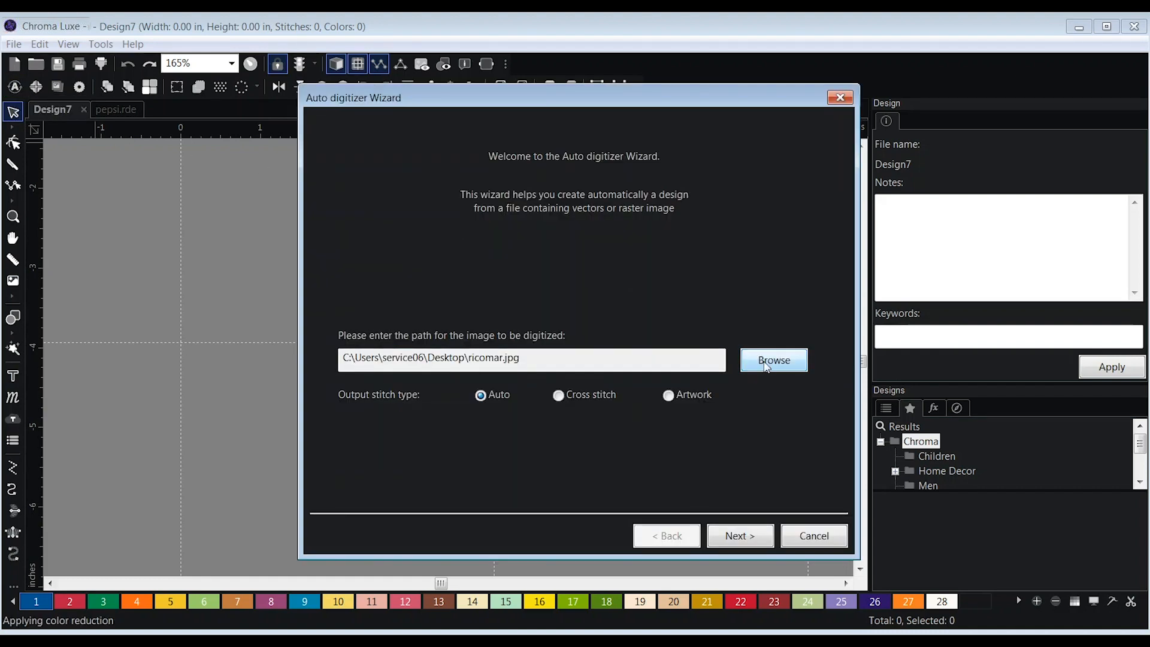
pyautogui.click(773, 360)
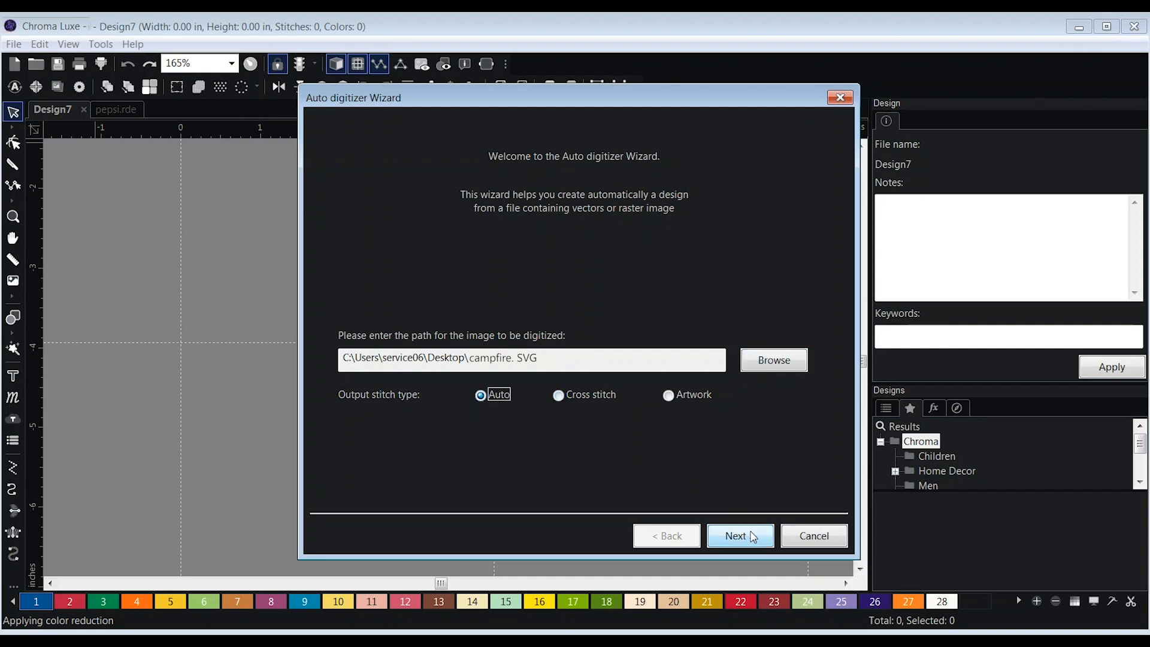
# - Advance to the Set image size page showing the campfire at 3.43 × 4.13 inches
pyautogui.click(740, 535)
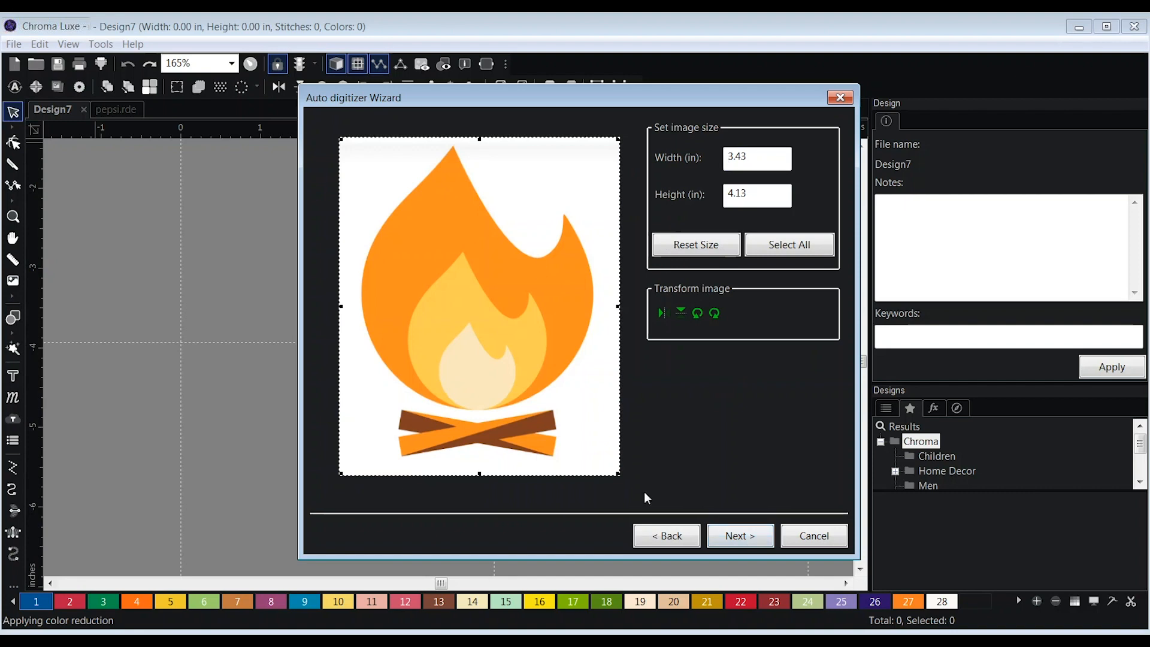
# - Advance to the Color reduction page with 5 colours detected and white unchecked
pyautogui.click(739, 535)
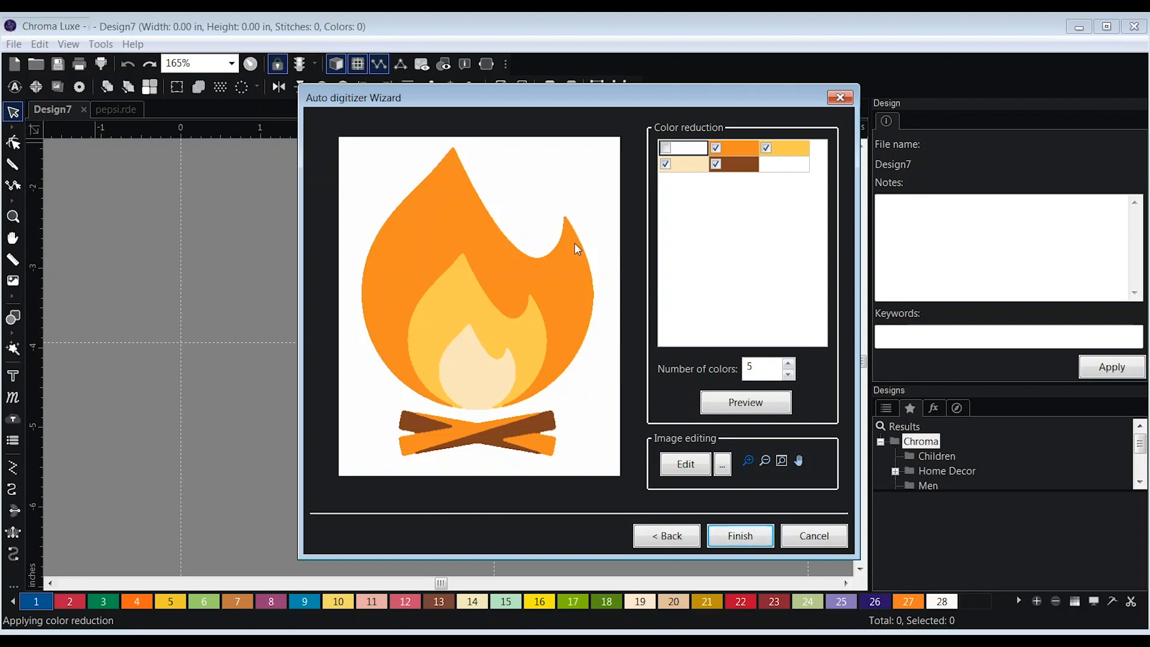
pyautogui.moveTo(481, 162)
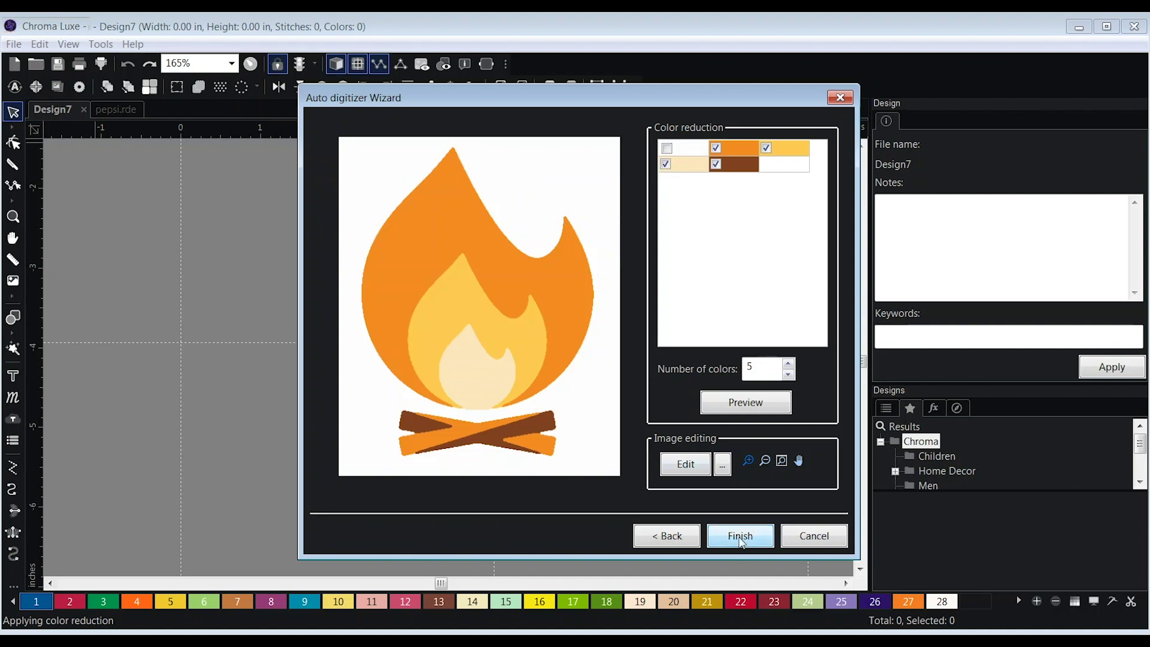
# - Finish the wizard, producing a 9,693-stitch campfire design in 4 colors
pyautogui.click(740, 536)
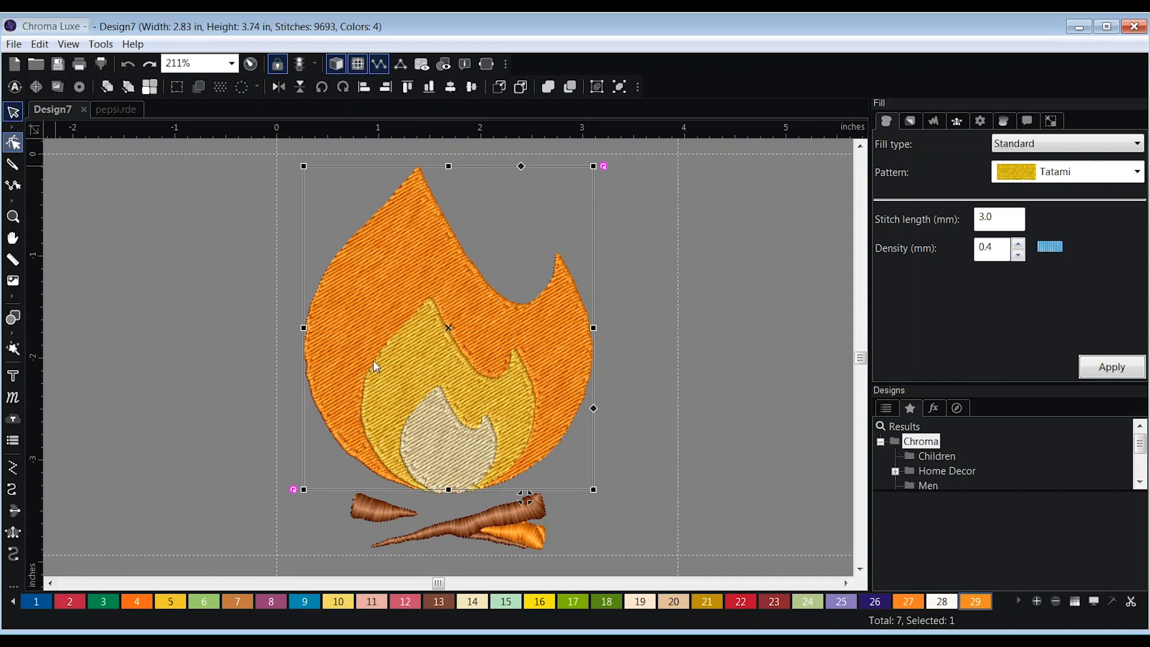
# - Activate Edit Outlines to expose the orange flame's outline nodes
pyautogui.click(11, 141)
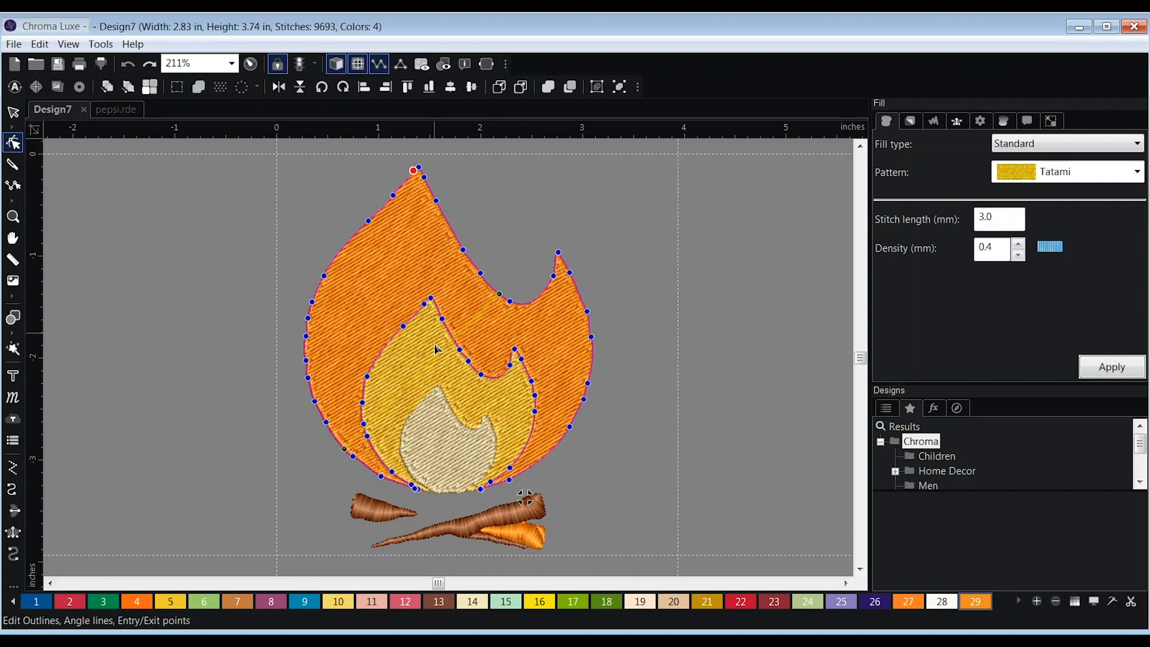
pyautogui.moveTo(470, 383)
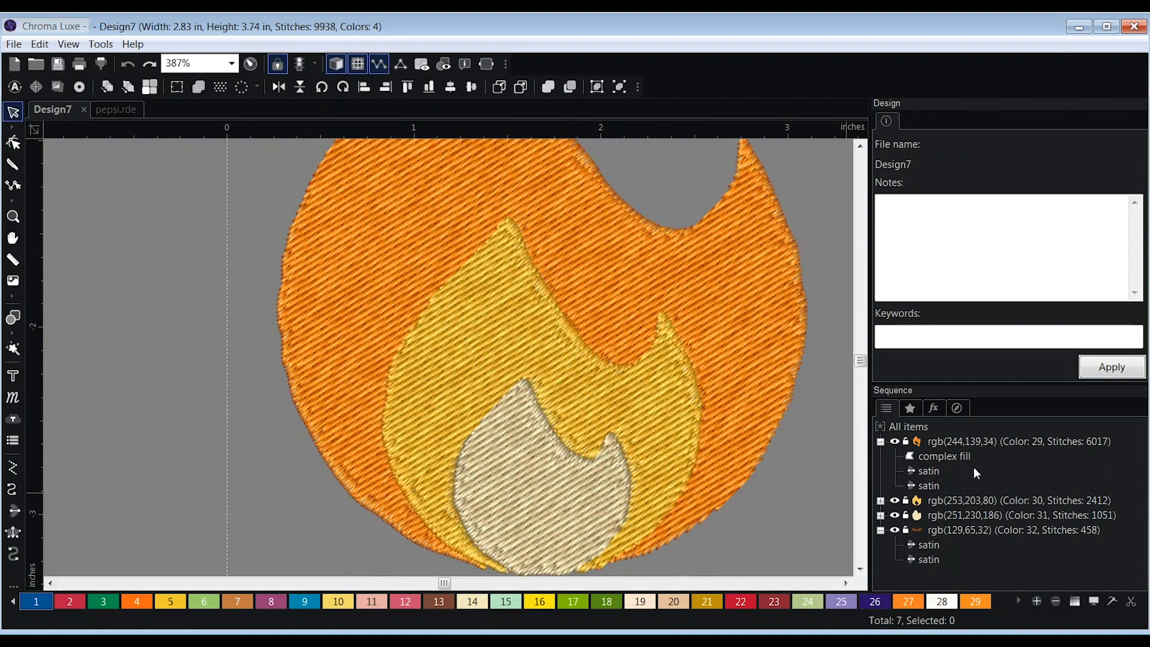
pyautogui.moveTo(886, 408)
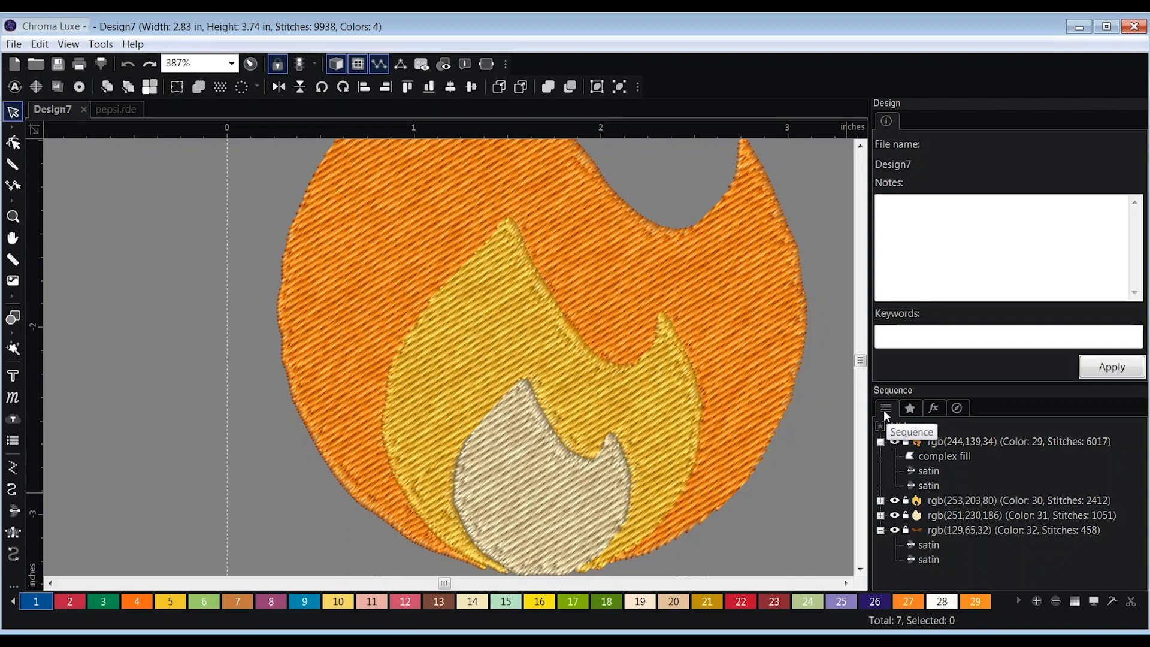